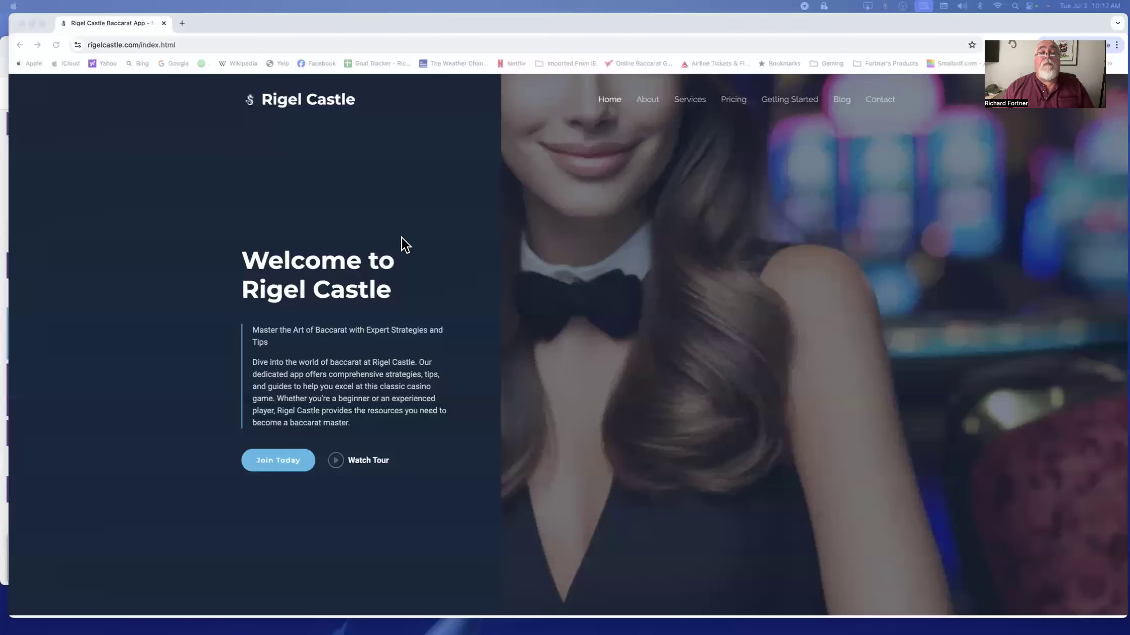
mouse_move(703, 226)
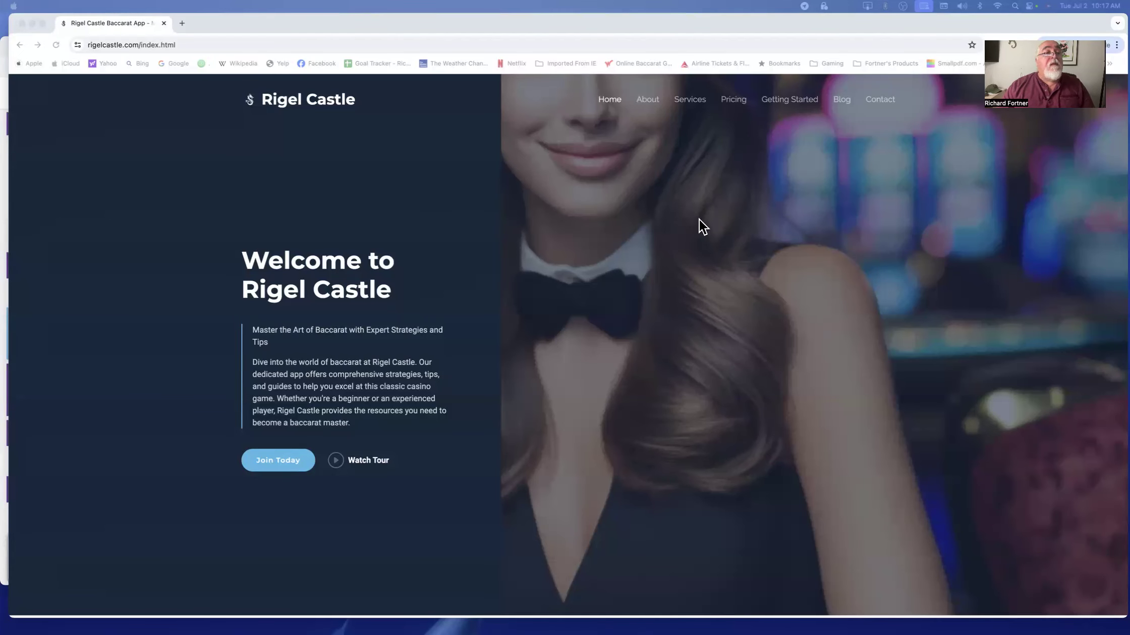
mouse_move(140, 61)
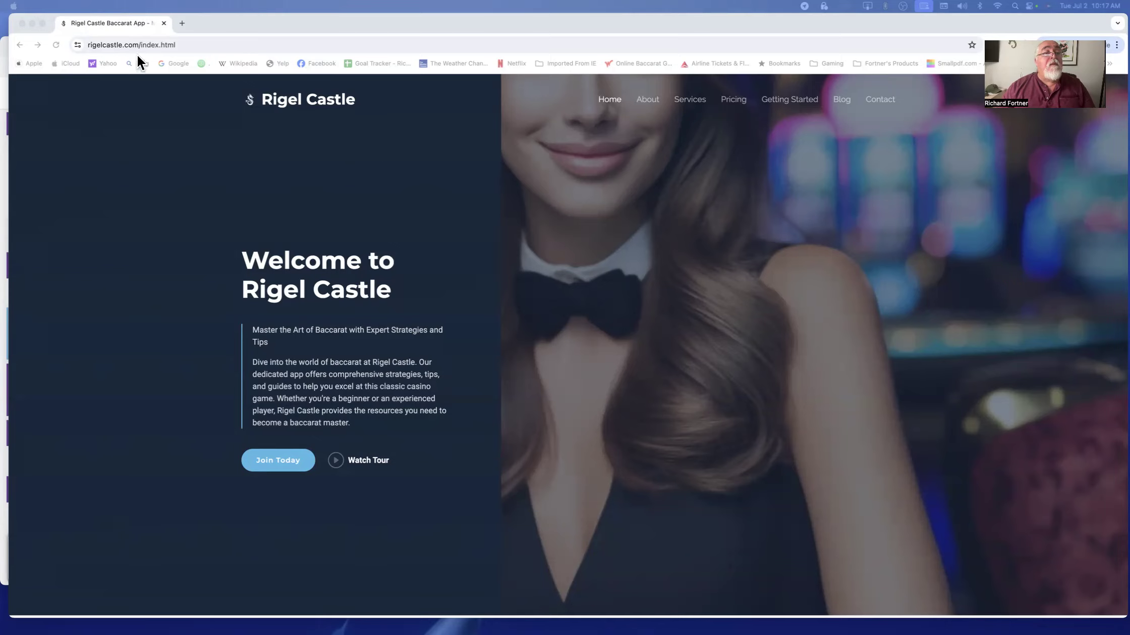
mouse_move(138, 62)
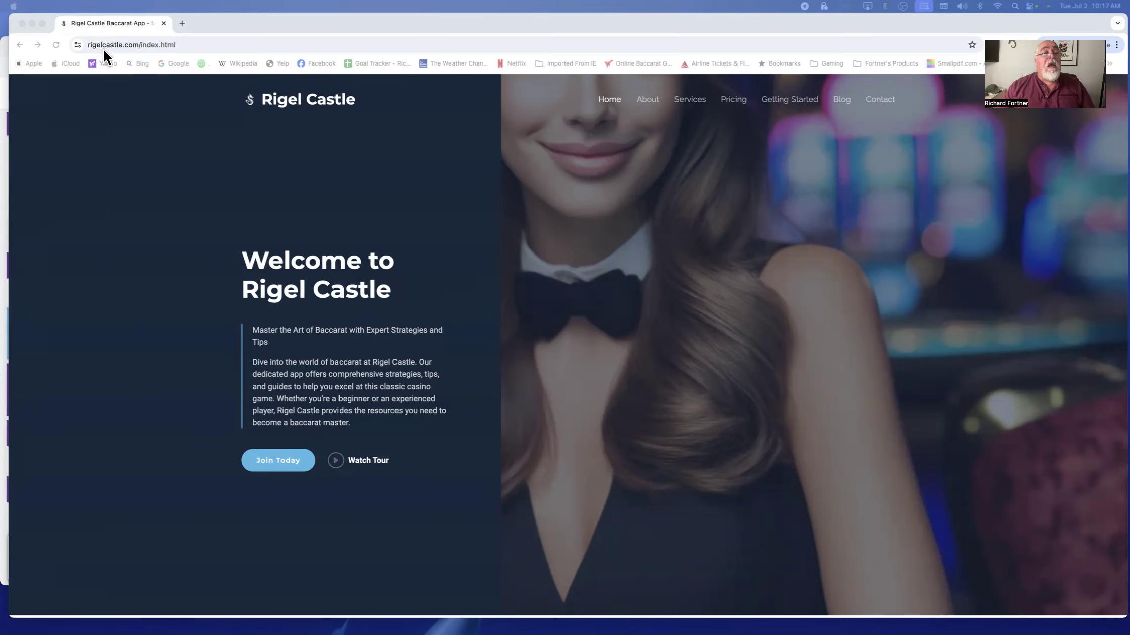
mouse_move(294, 119)
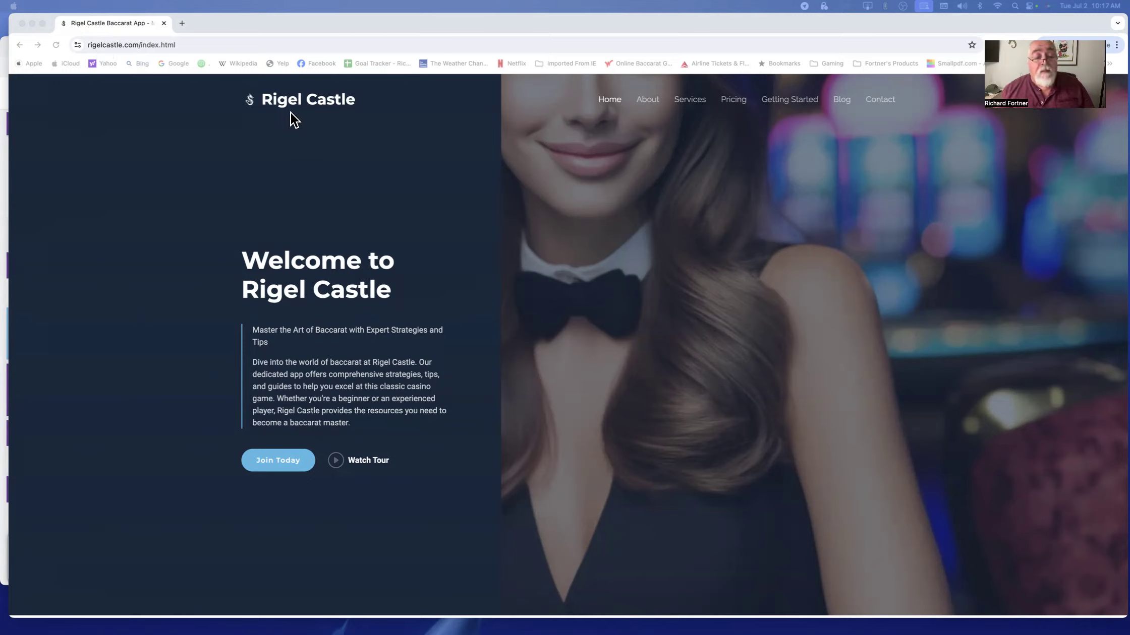
mouse_move(1009, 183)
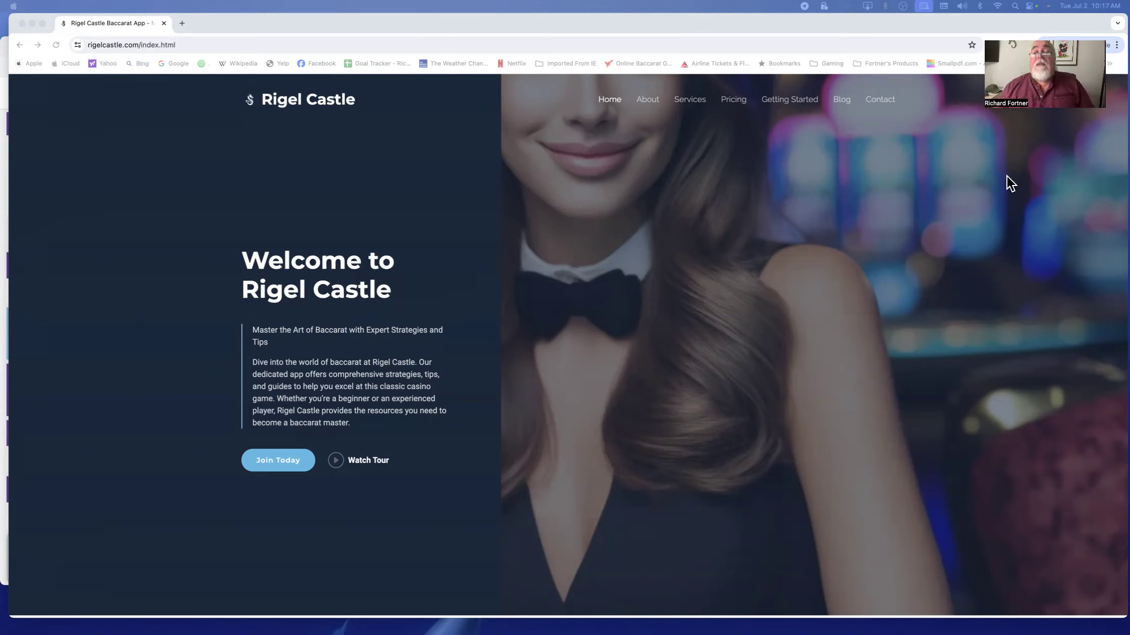
mouse_move(773, 153)
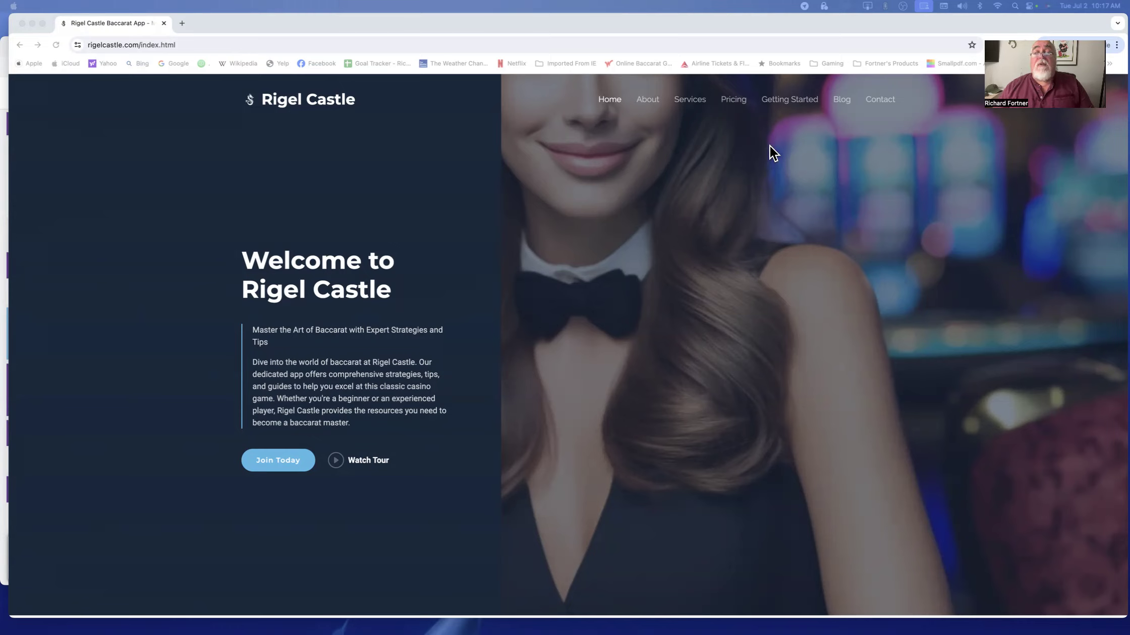
mouse_move(735, 105)
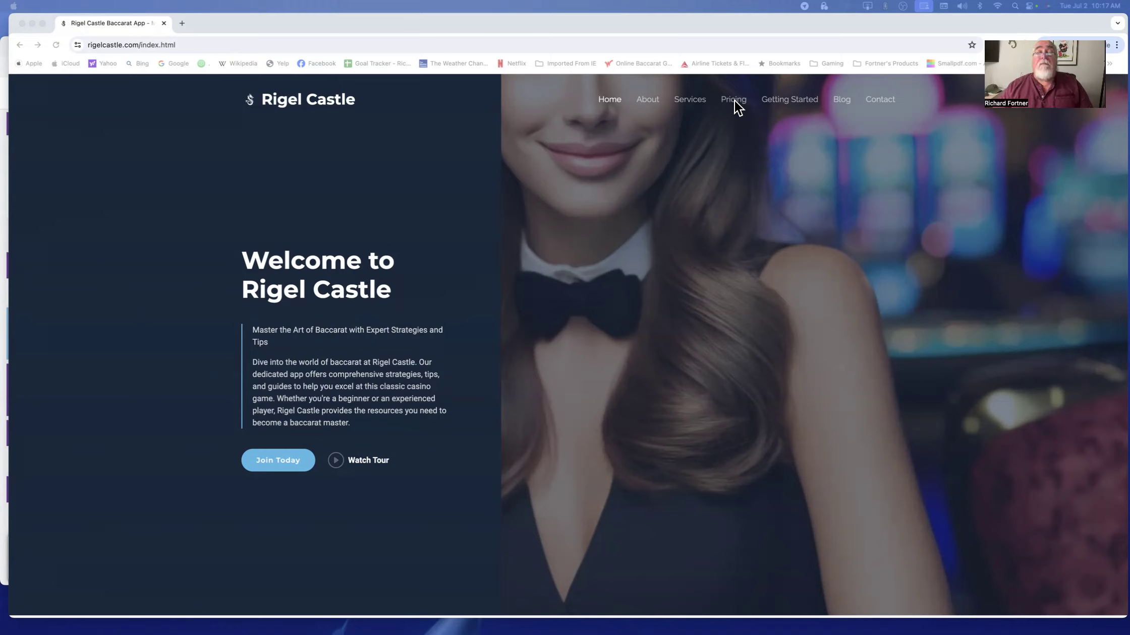
- Show the Pricing page's Free, Silver, Platinum and Gold plan cards with the Free plan's features
left_click(732, 100)
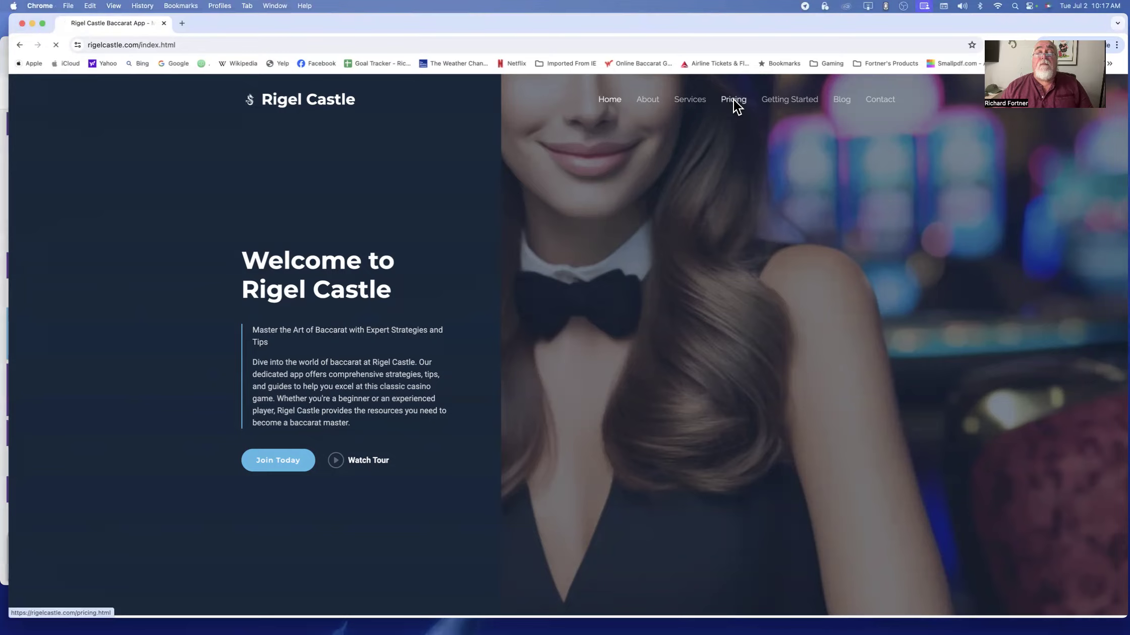
left_click(732, 100)
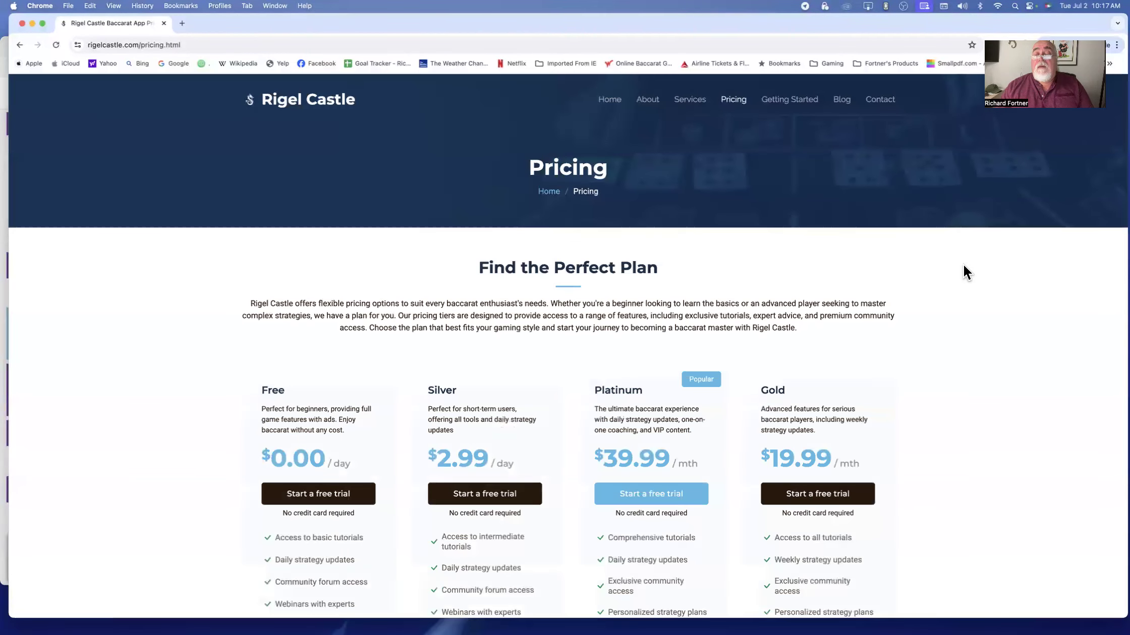
scroll("down", 3)
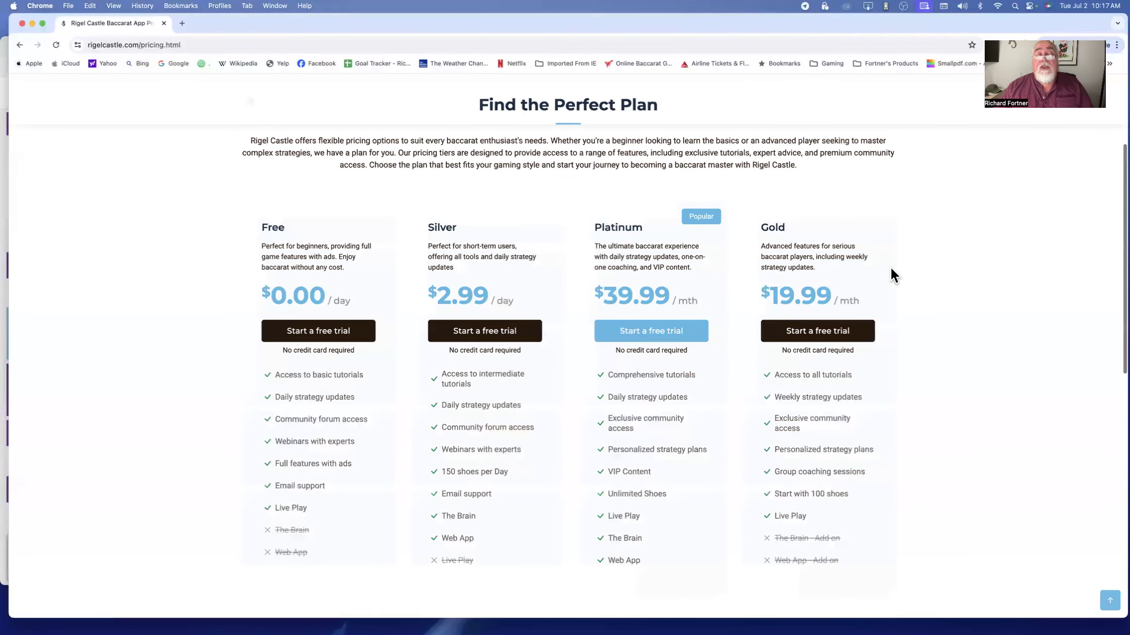
scroll("down", 3)
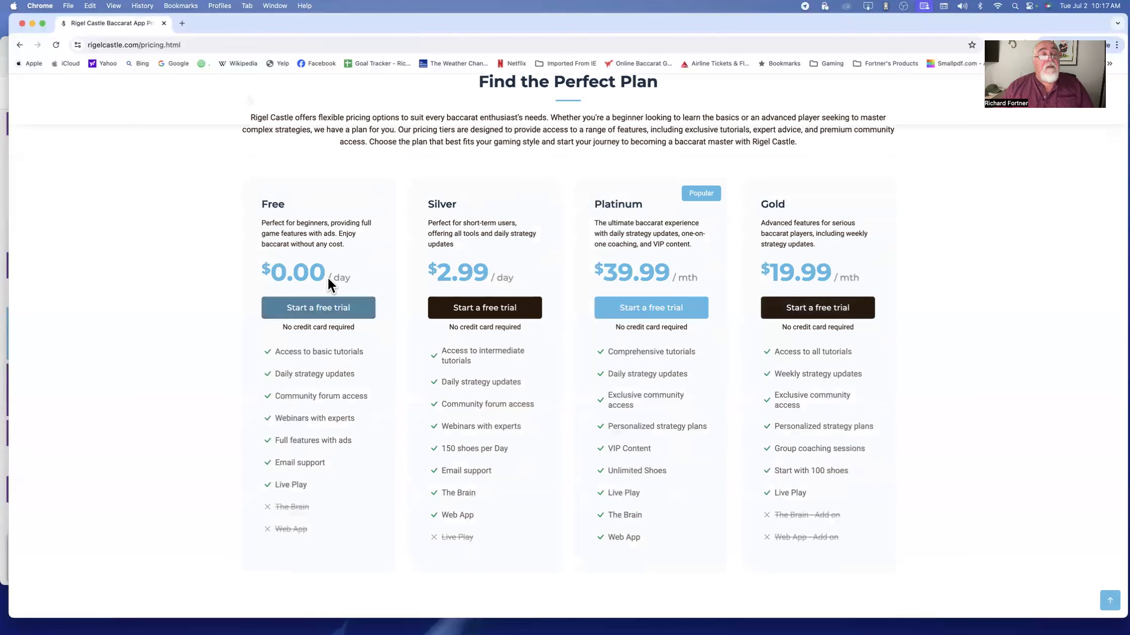
mouse_move(224, 273)
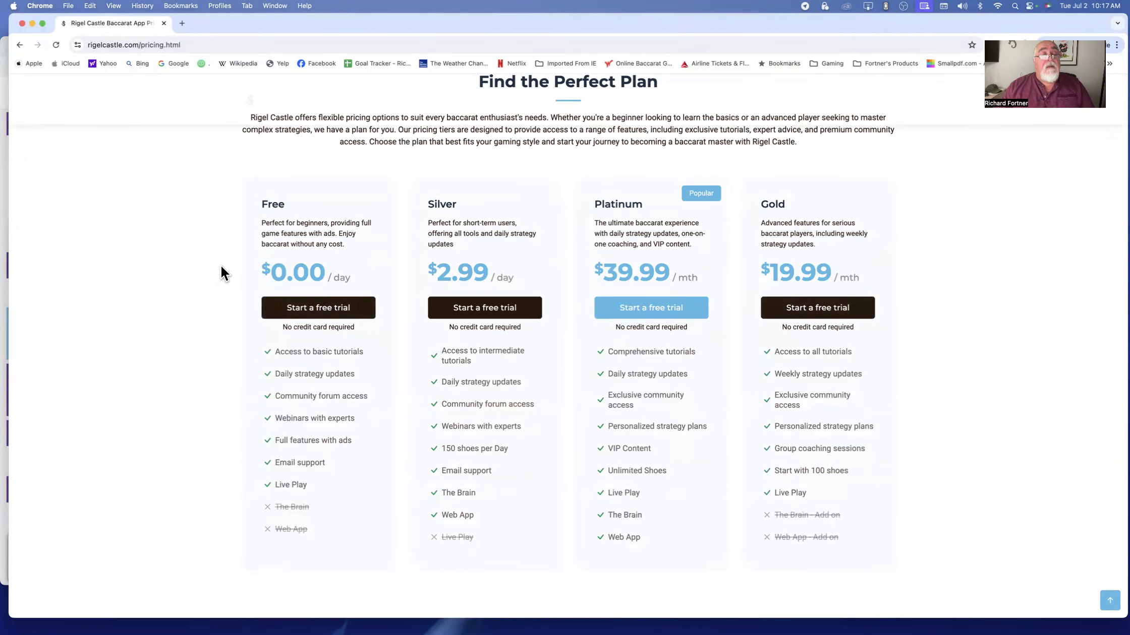
mouse_move(244, 276)
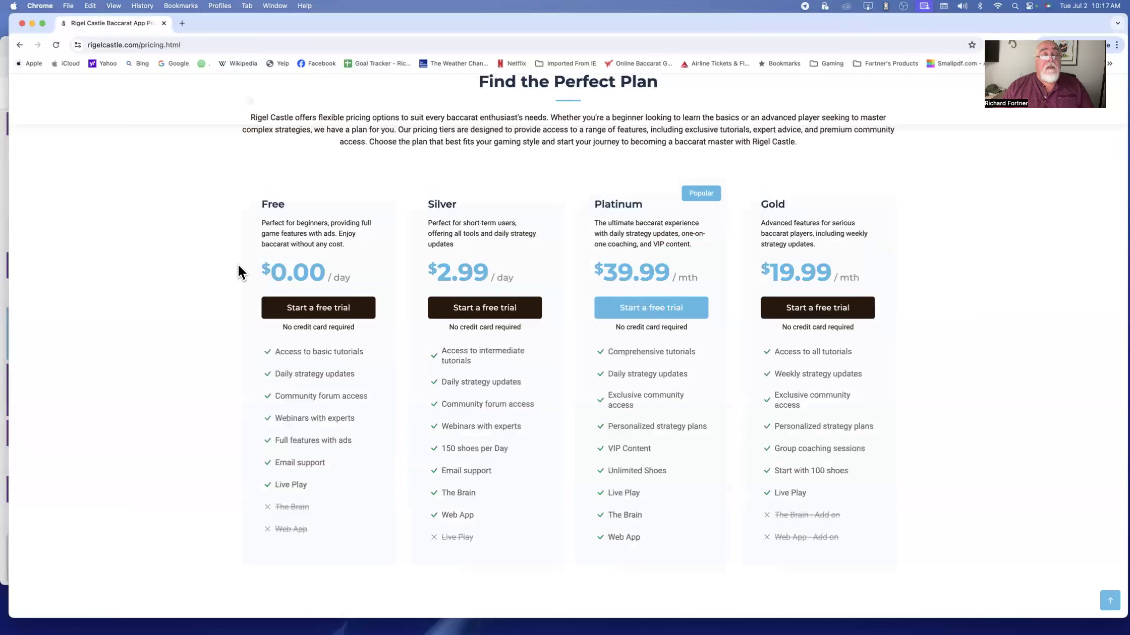
mouse_move(355, 365)
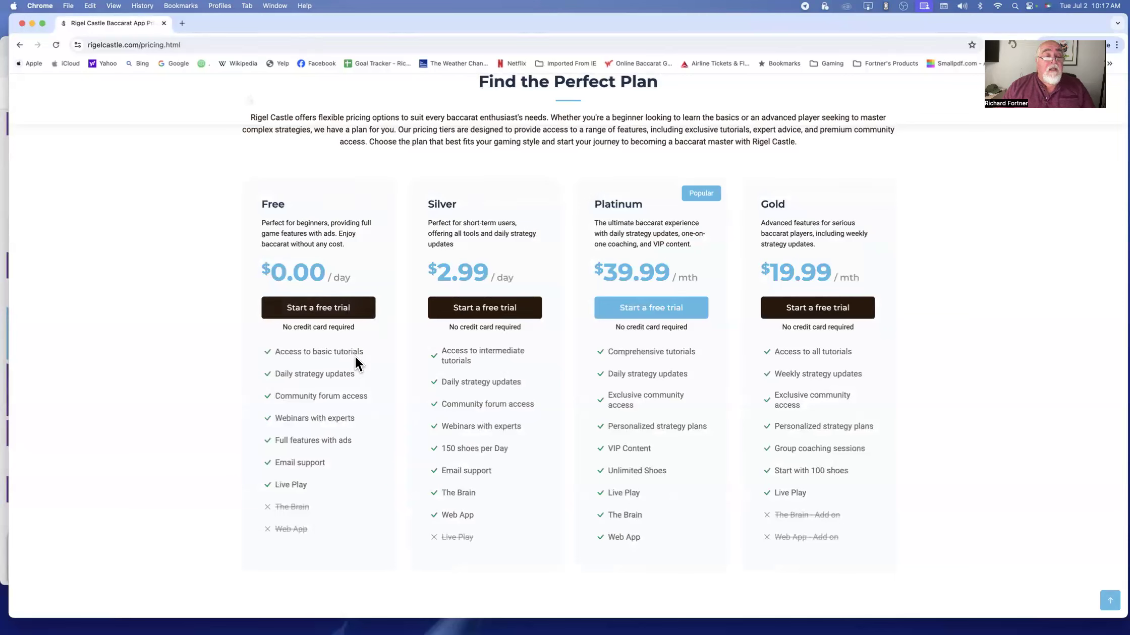
mouse_move(315, 382)
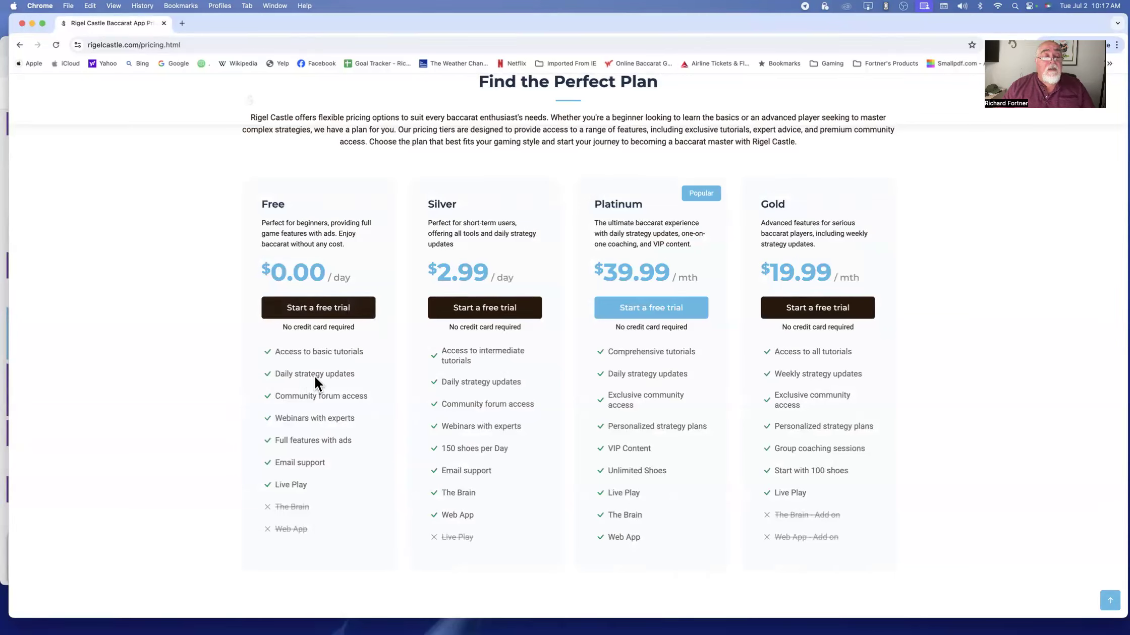
mouse_move(369, 410)
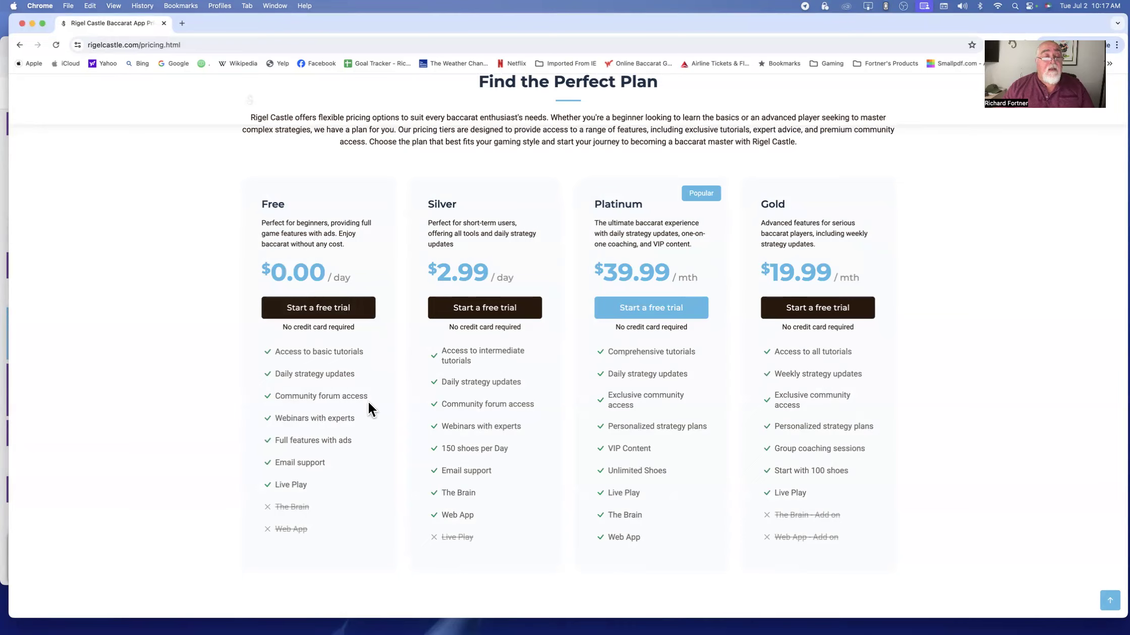
mouse_move(372, 404)
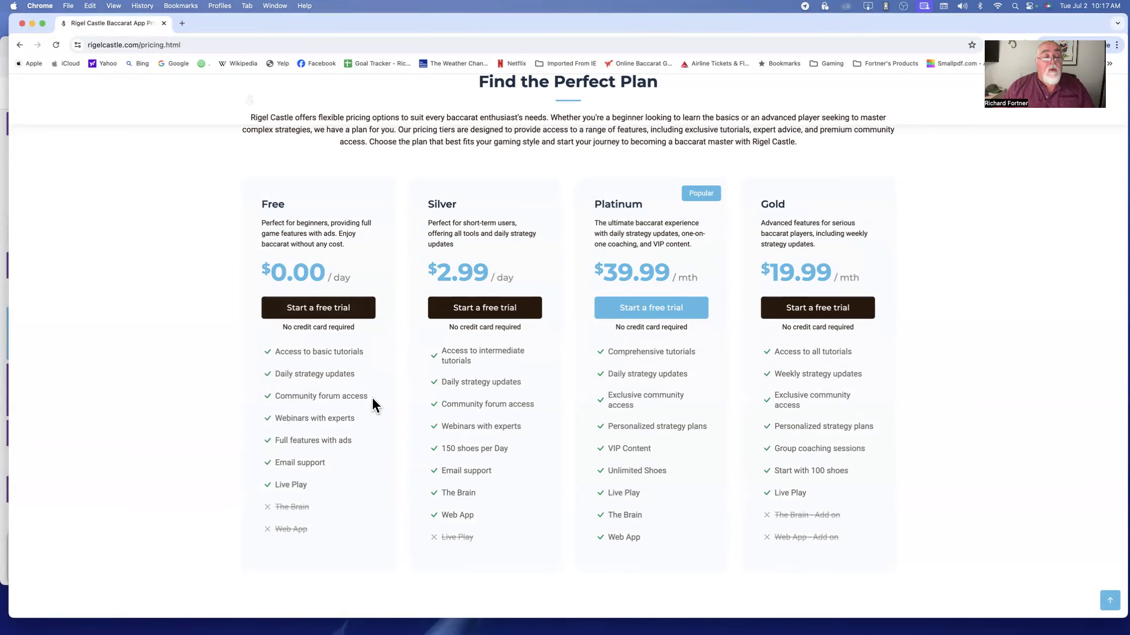
mouse_move(368, 428)
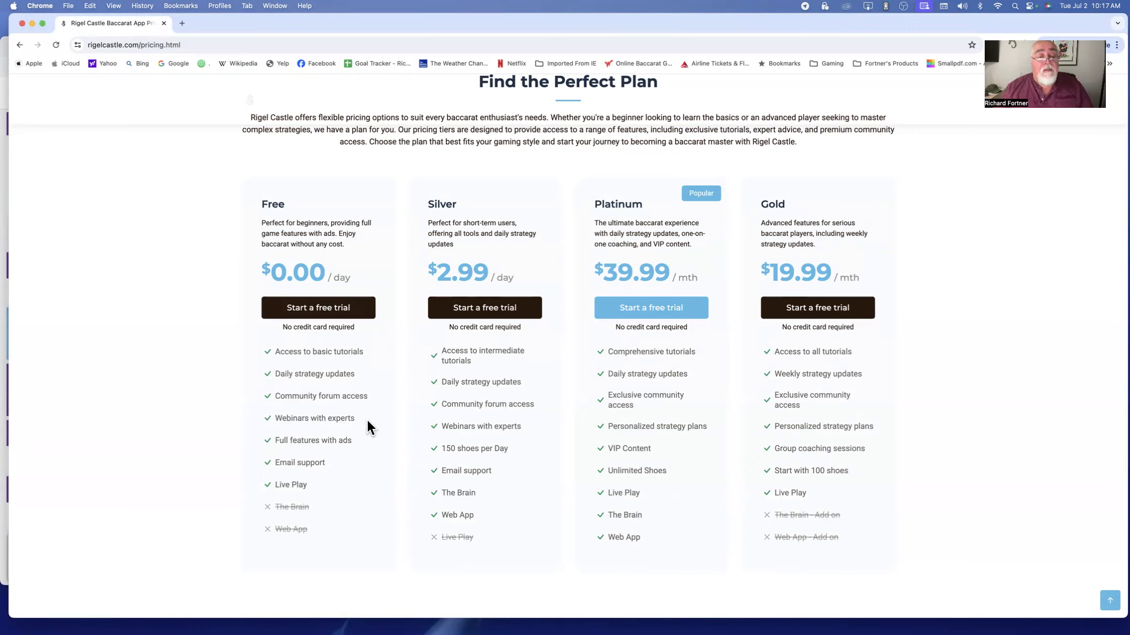
mouse_move(353, 438)
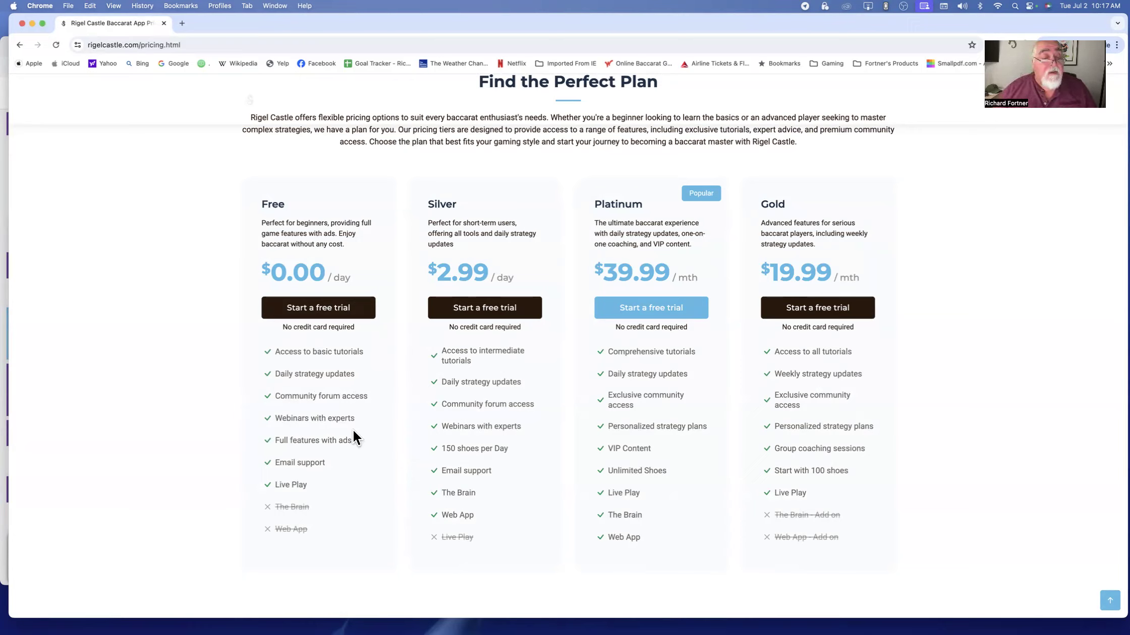
mouse_move(359, 454)
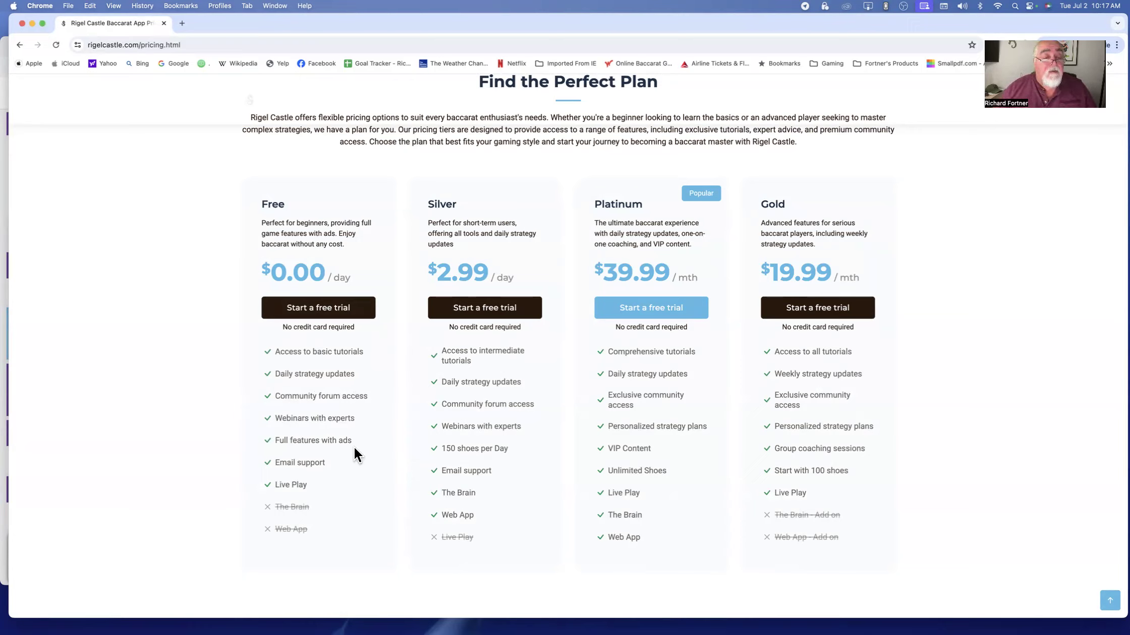
mouse_move(321, 474)
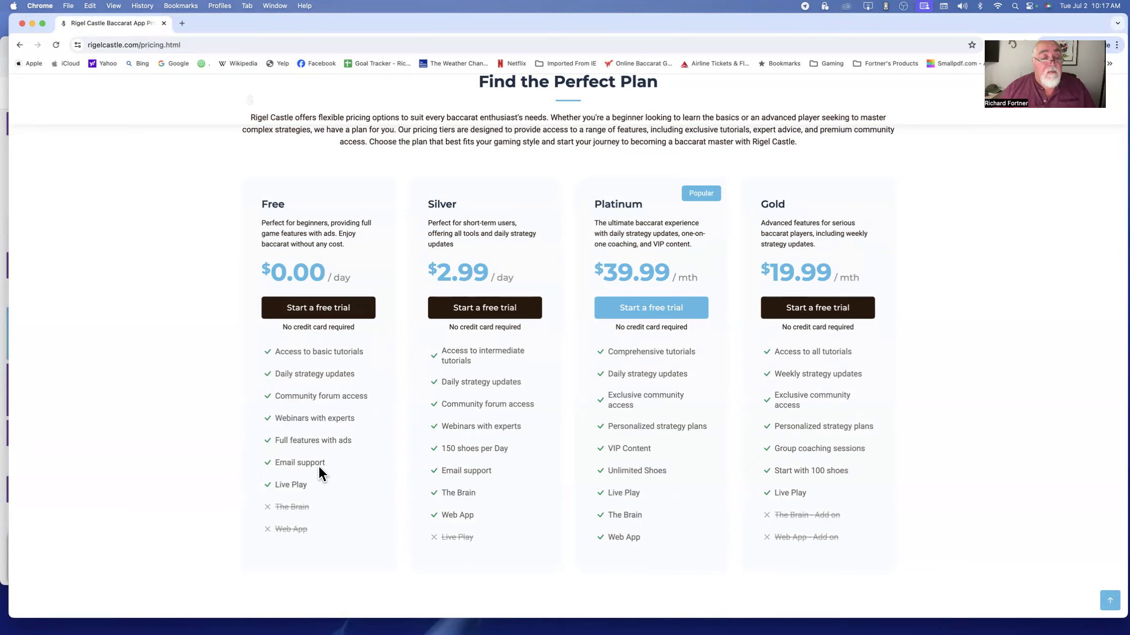
mouse_move(386, 470)
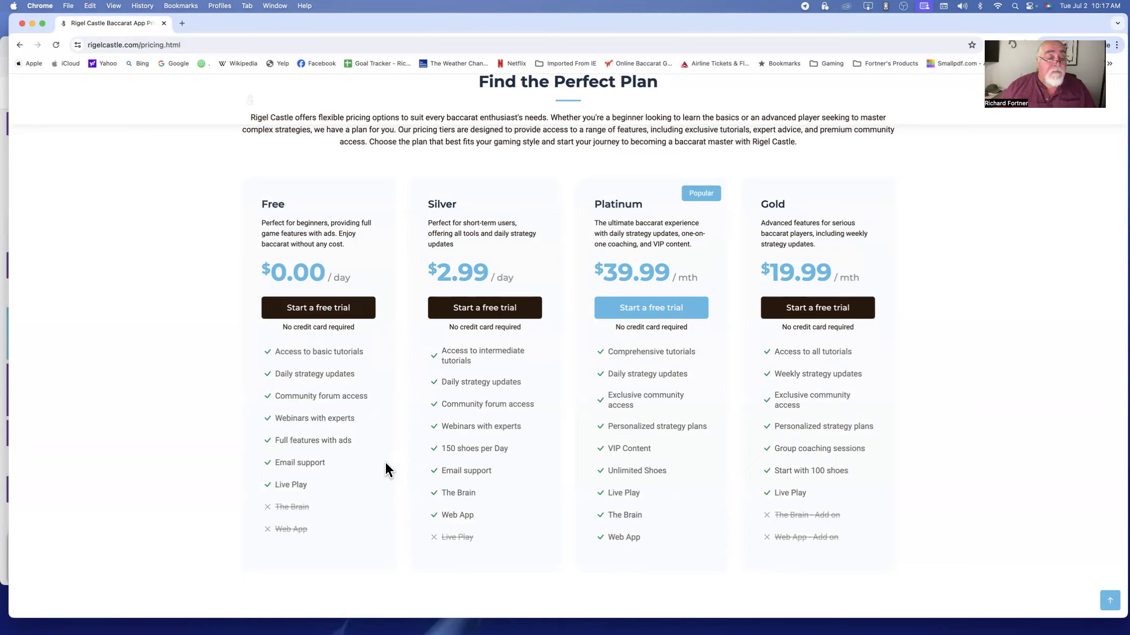
mouse_move(308, 524)
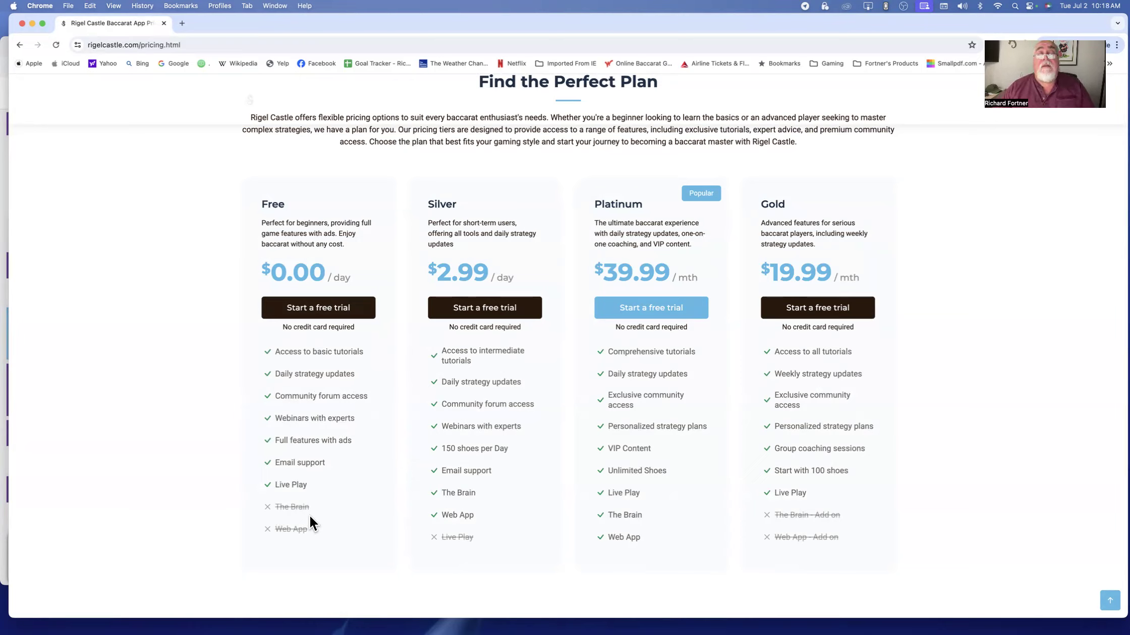
mouse_move(349, 480)
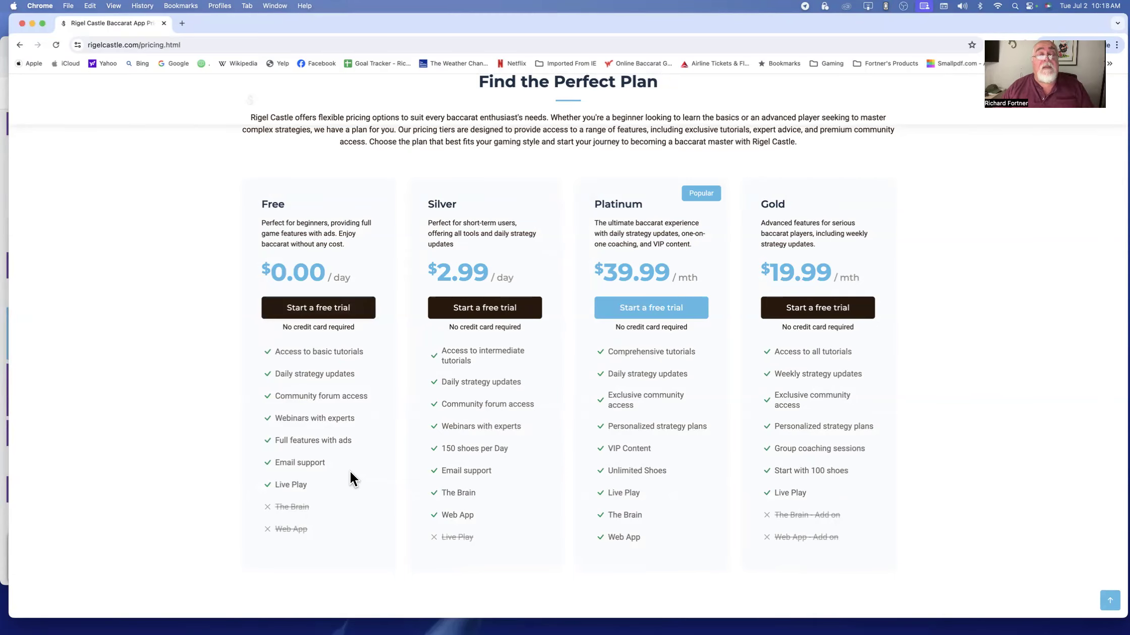
- Return to the Home page from Pricing and agree to the Disclaimer popup
scroll("up", 3)
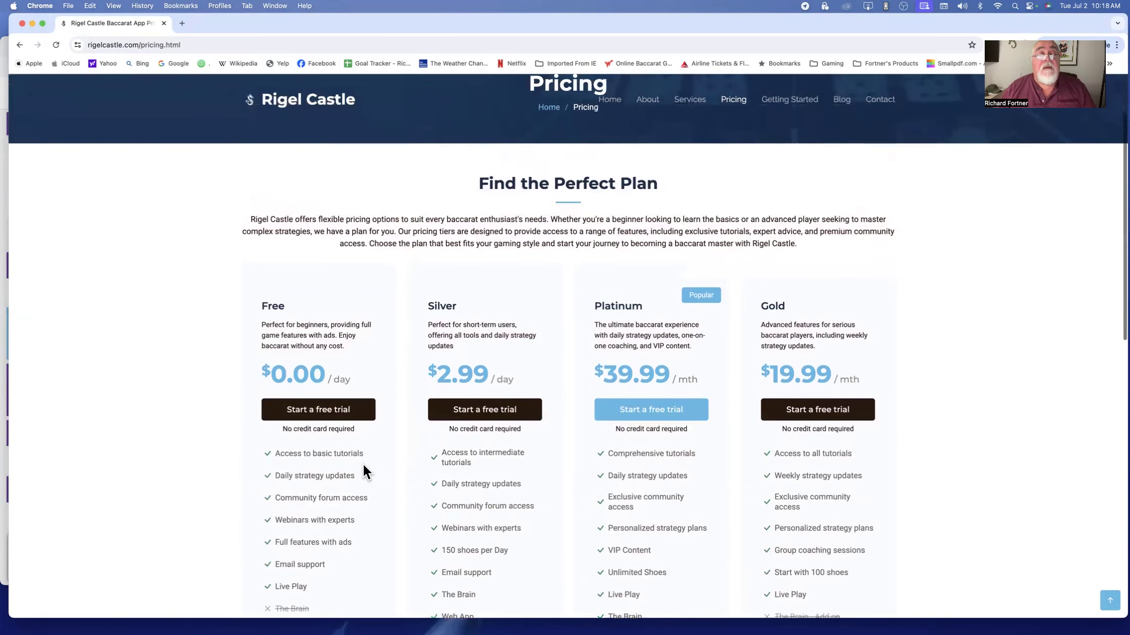
scroll("up", 3)
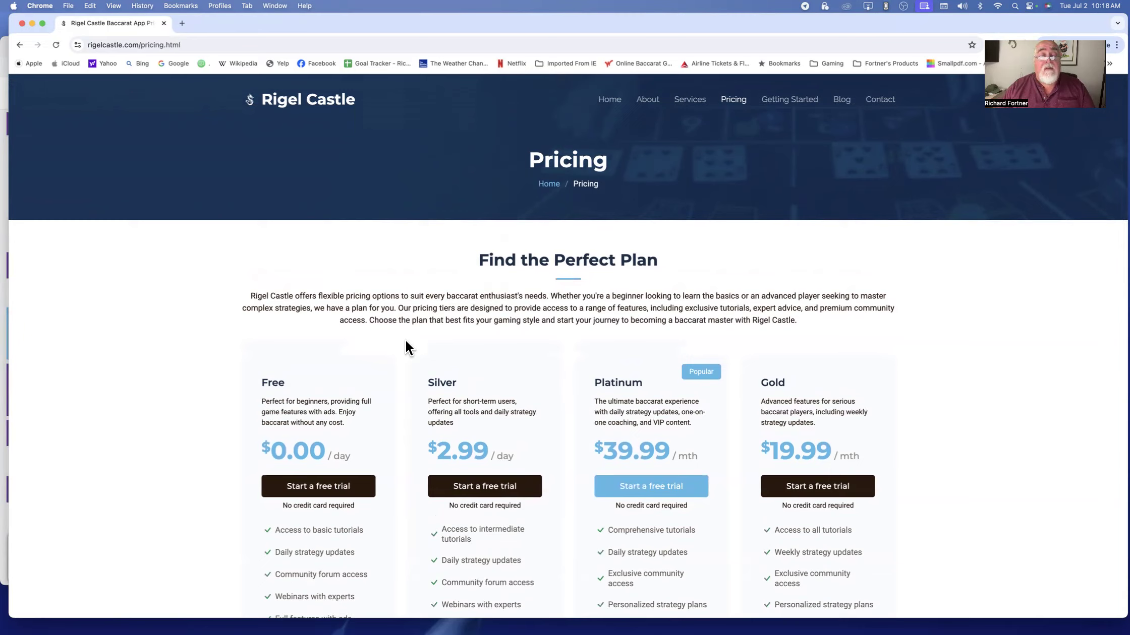
mouse_move(354, 438)
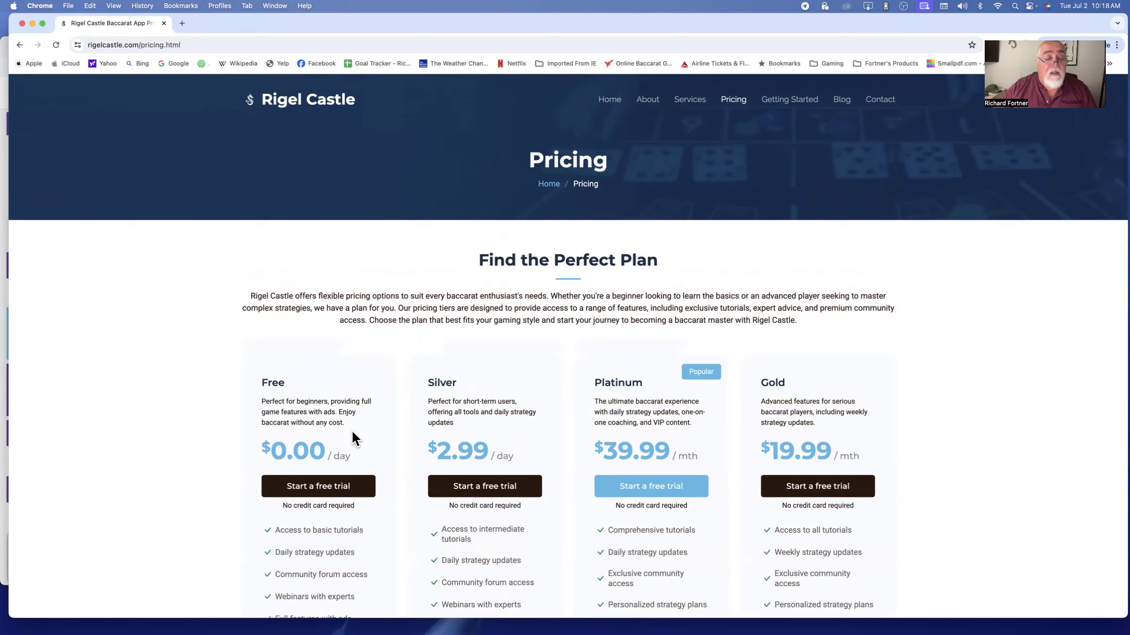
mouse_move(273, 453)
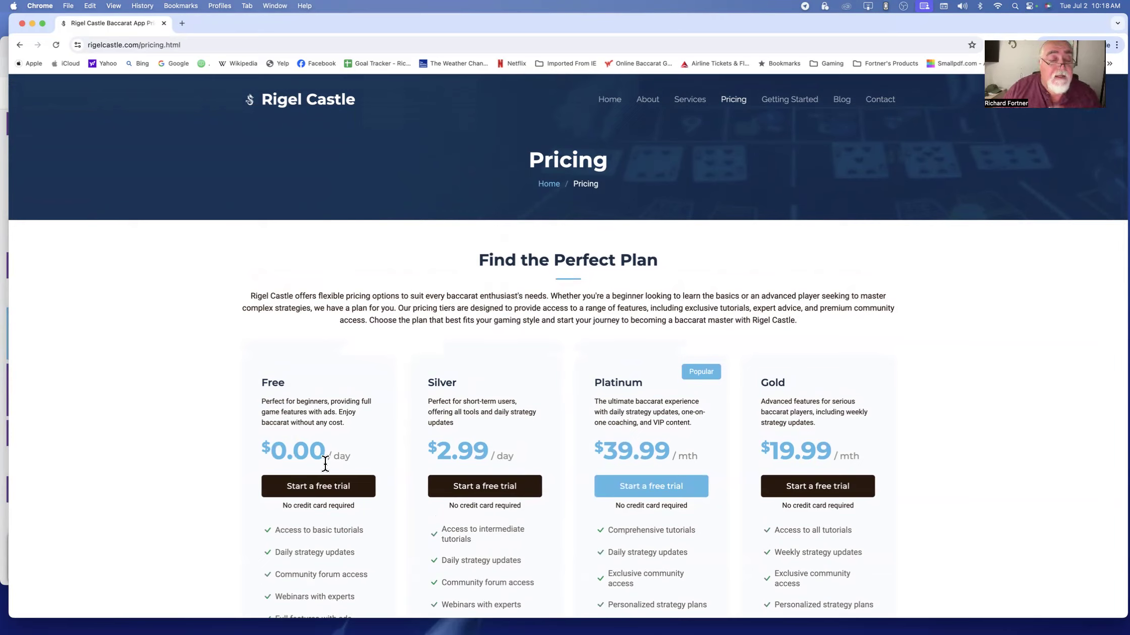
mouse_move(310, 454)
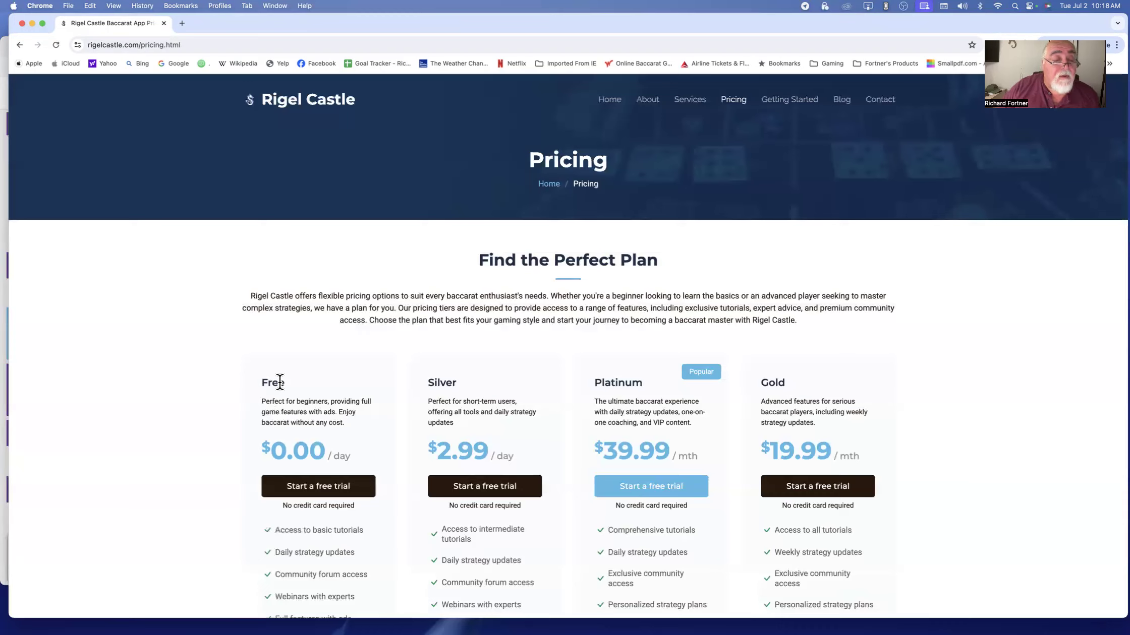
mouse_move(382, 387)
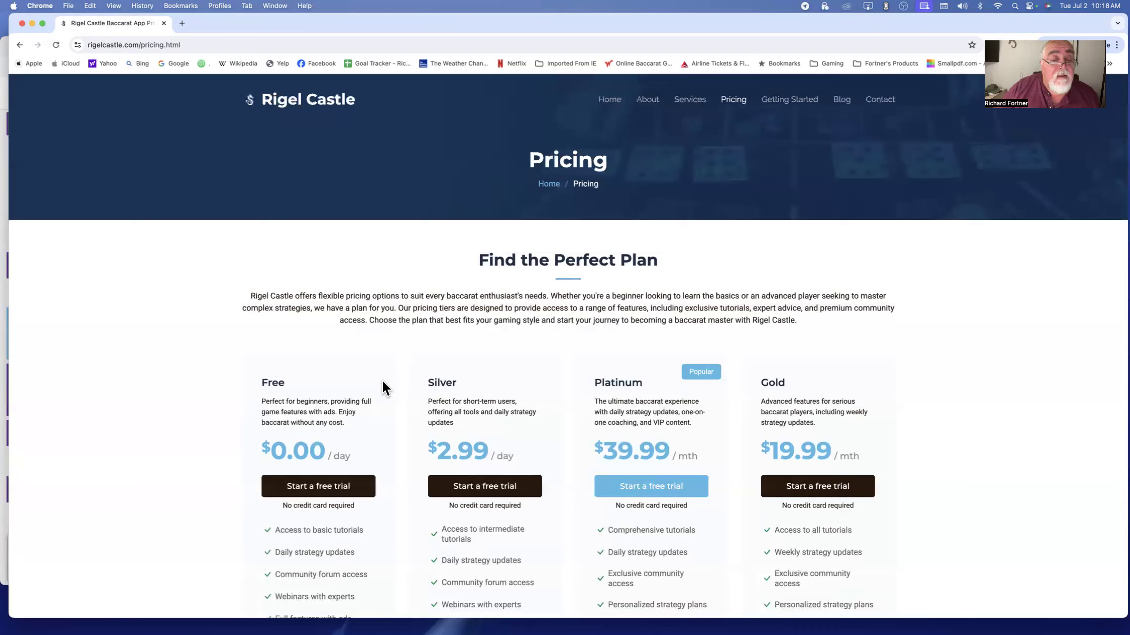
mouse_move(366, 410)
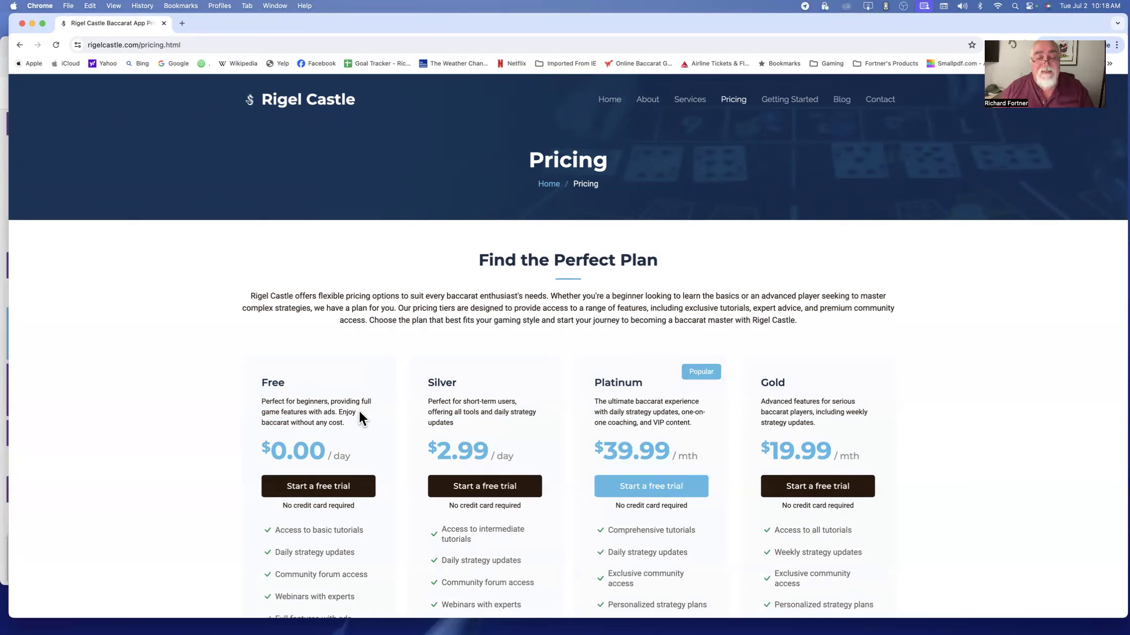
mouse_move(834, 201)
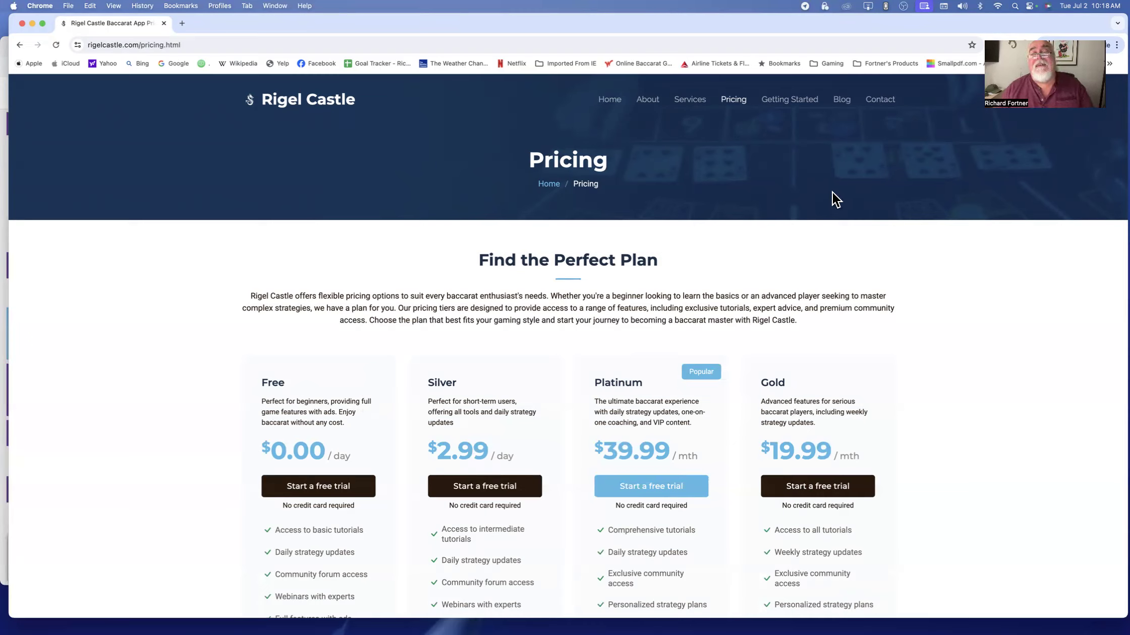
mouse_move(609, 99)
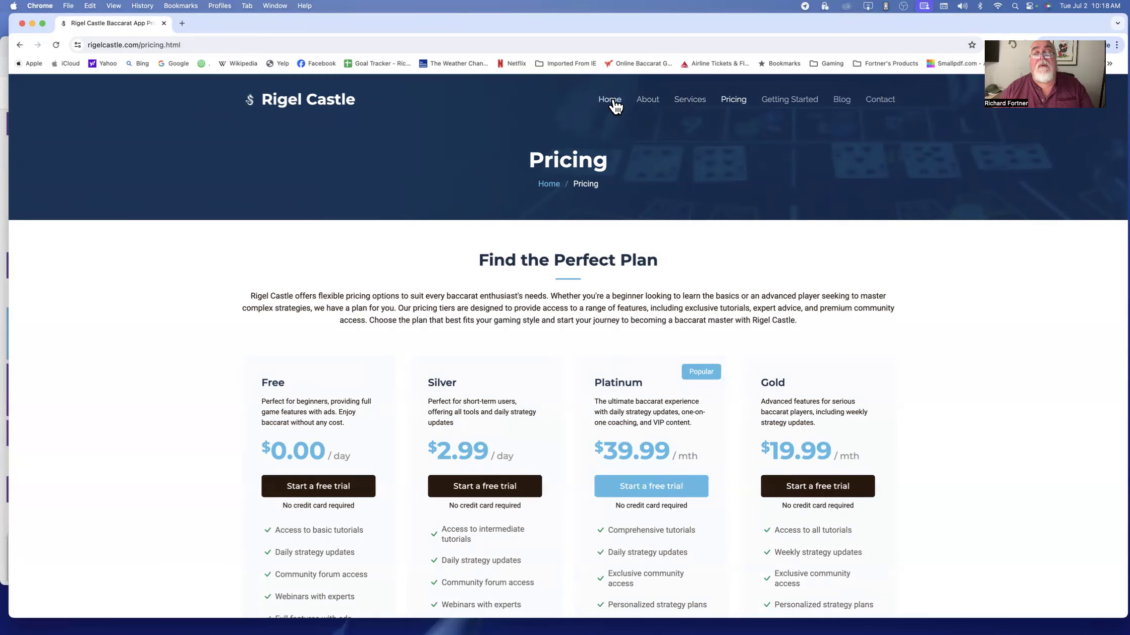
left_click(609, 100)
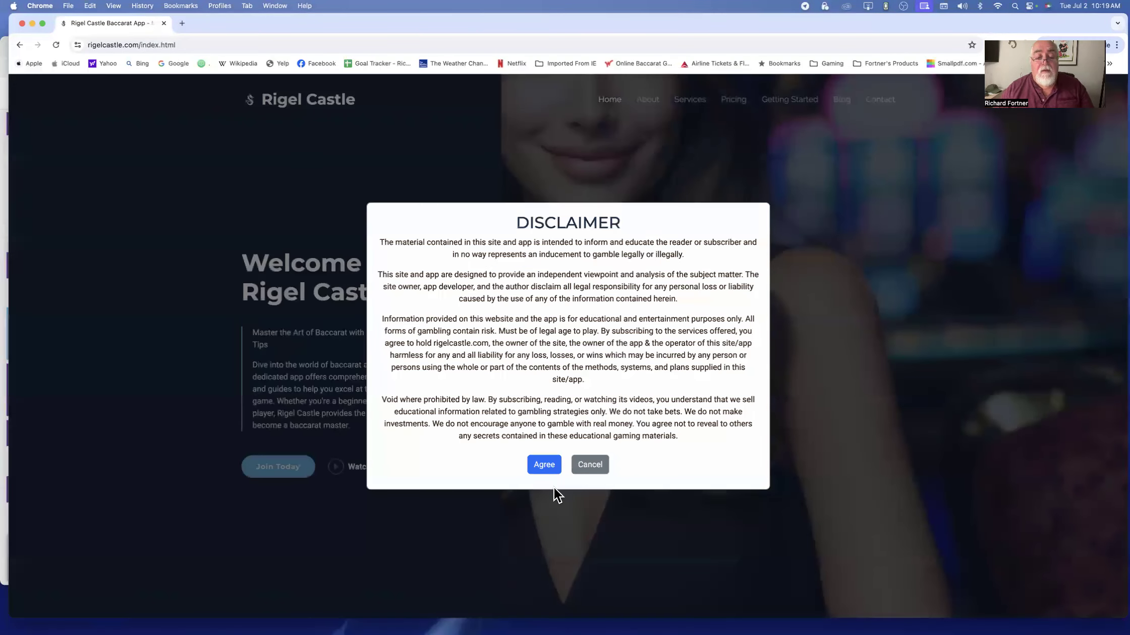
left_click(544, 465)
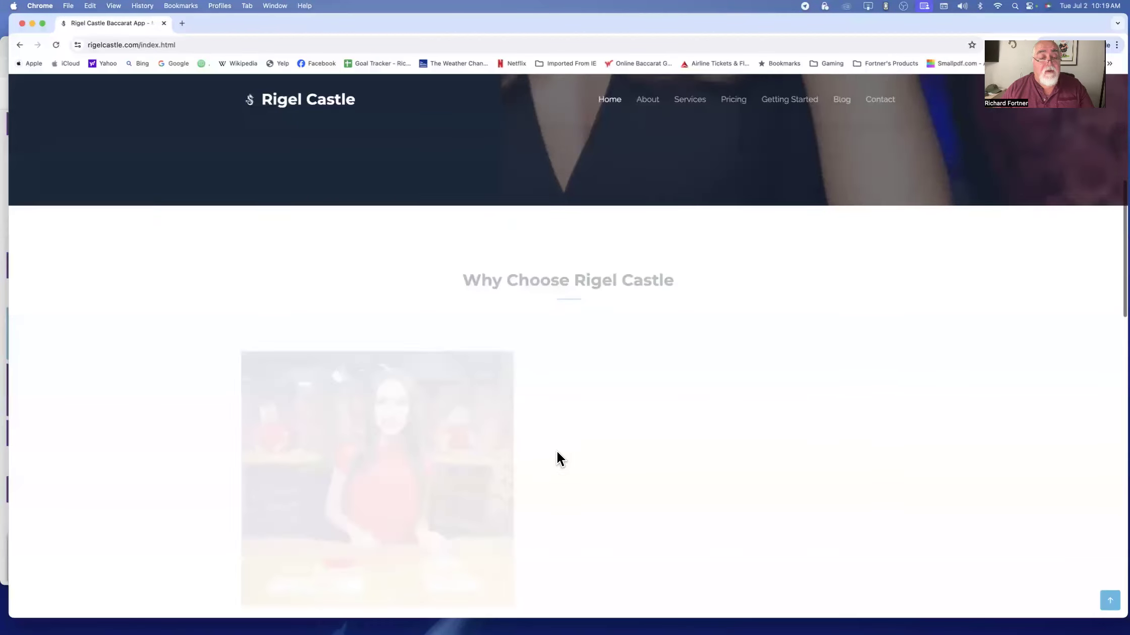
- Scroll to the home page footer showing the Facebook and YouTube social icons
scroll("down", 3)
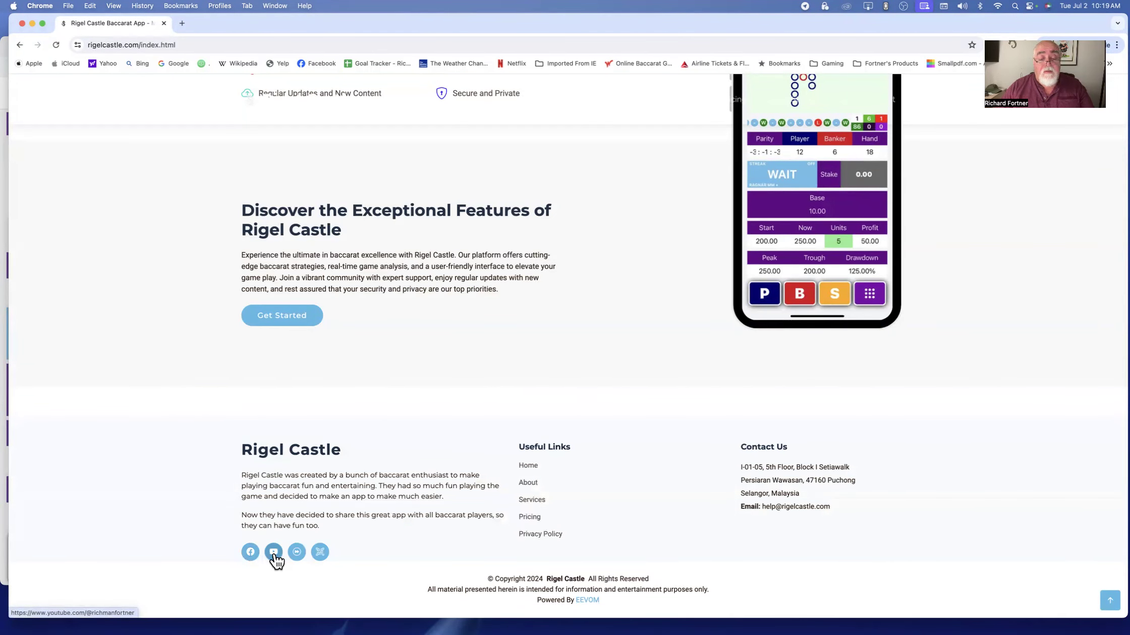
mouse_move(297, 552)
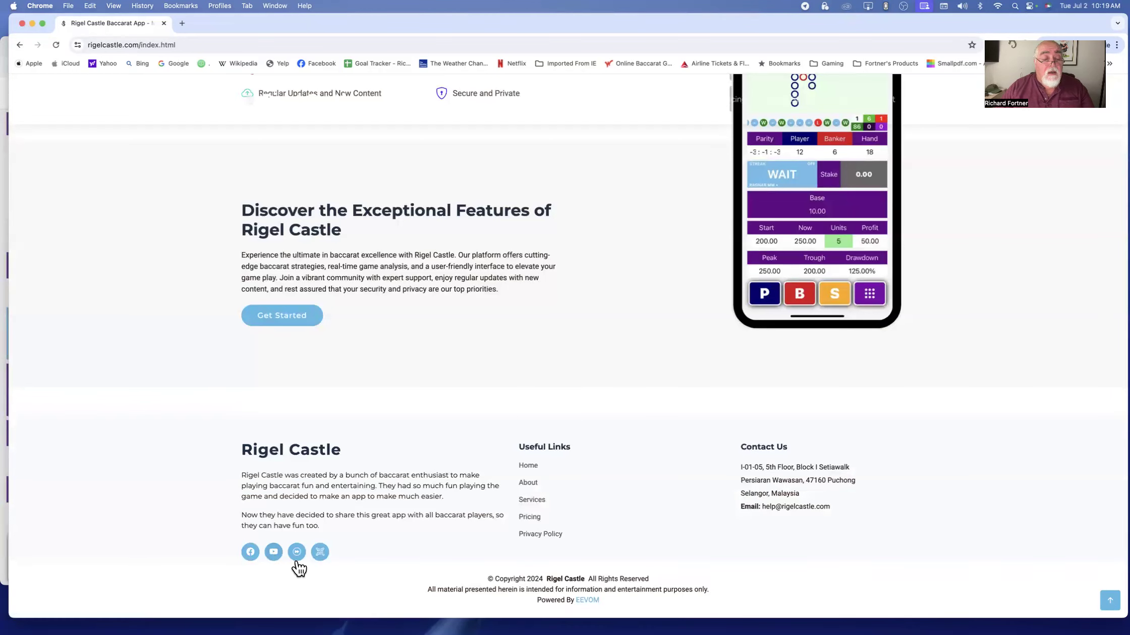
mouse_move(320, 555)
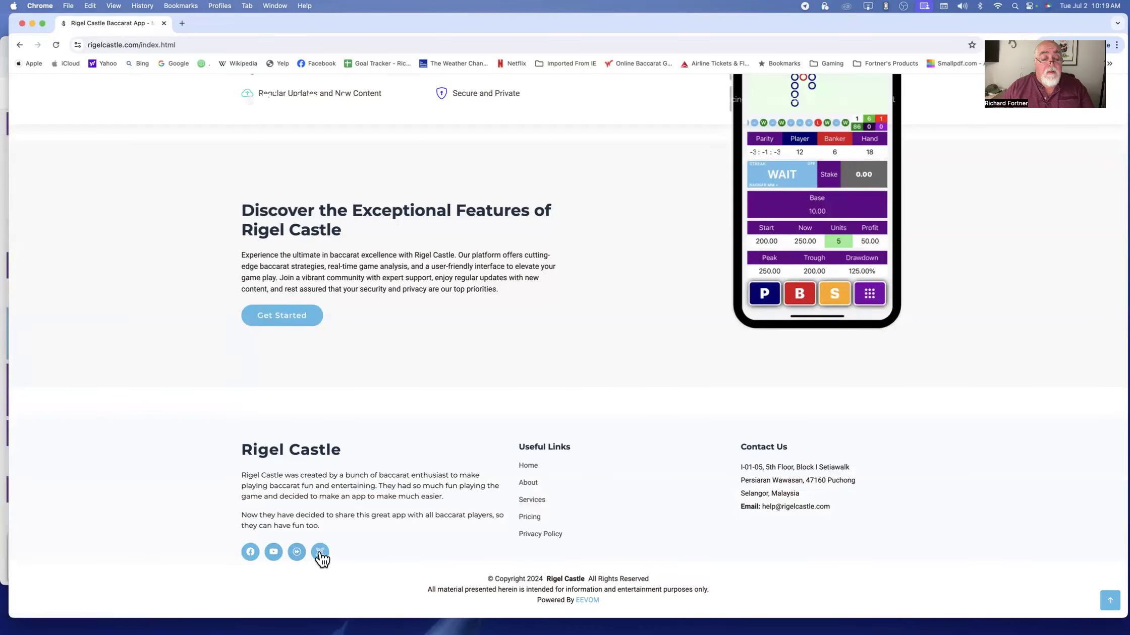
mouse_move(634, 303)
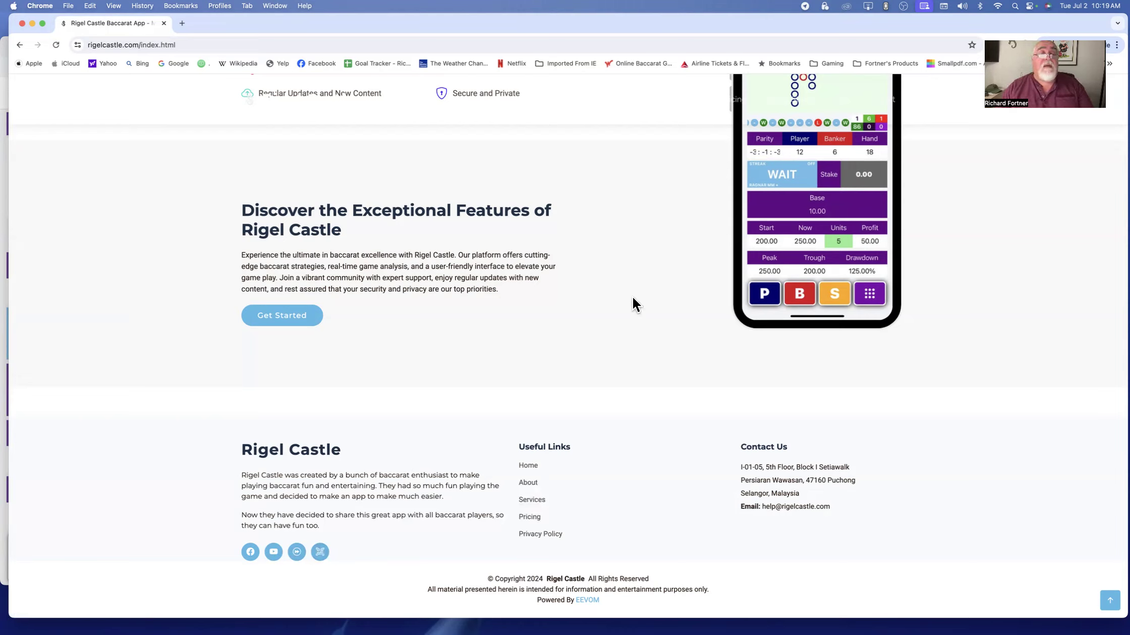
mouse_move(629, 311)
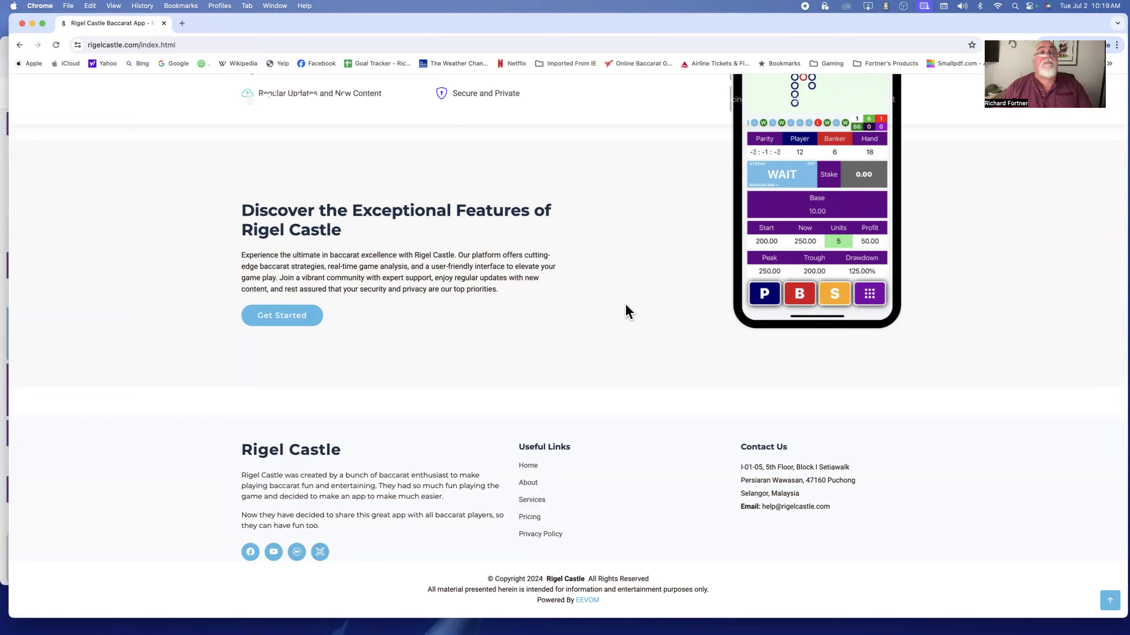
- Scroll back to the top hero section with the 'Welcome to Rigel Castle' banner
scroll("up", 3)
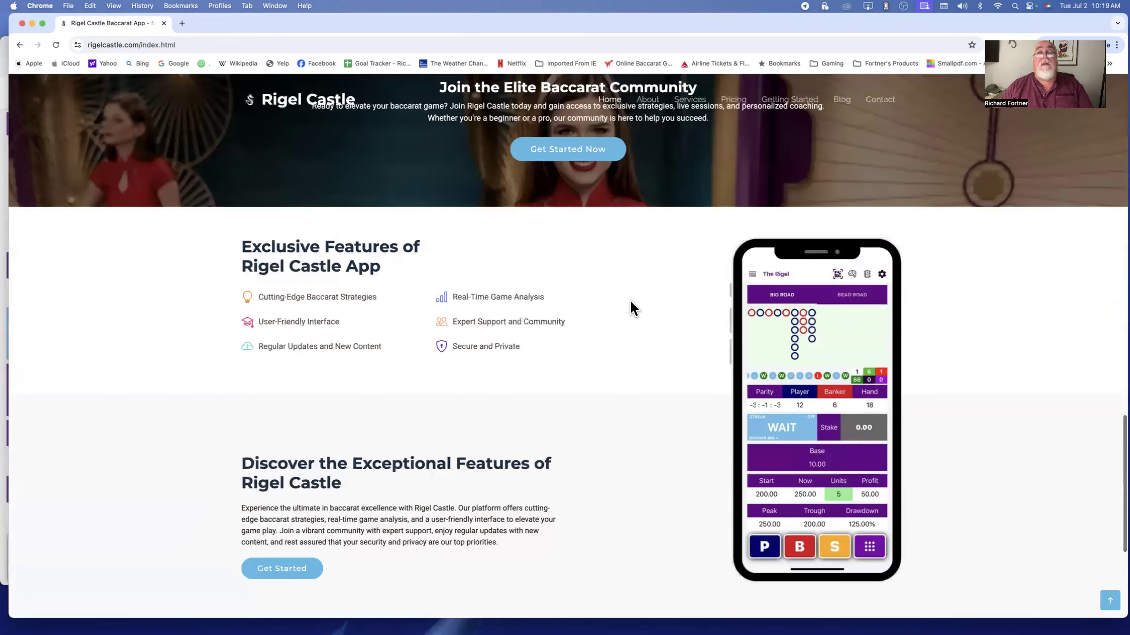
scroll("down", 3)
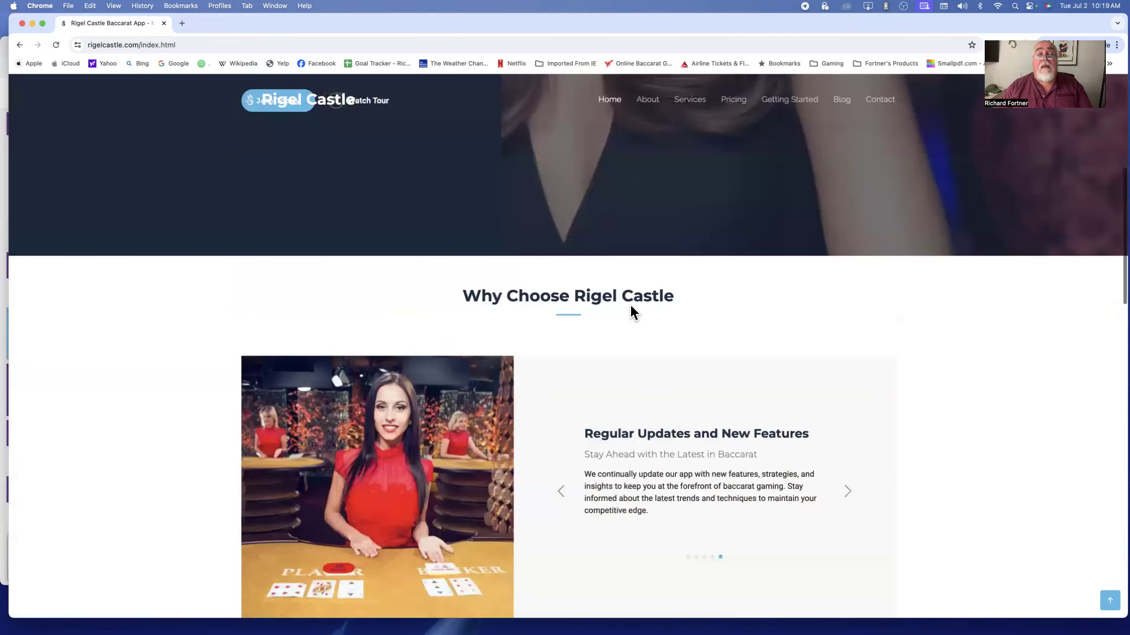
scroll("up", 3)
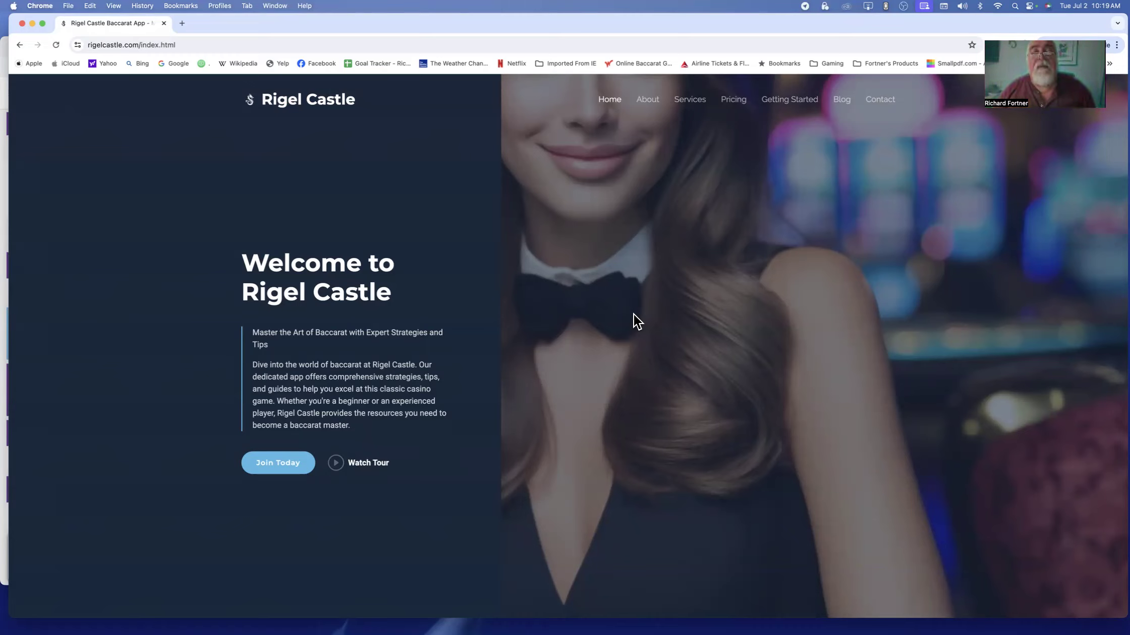
mouse_move(624, 310)
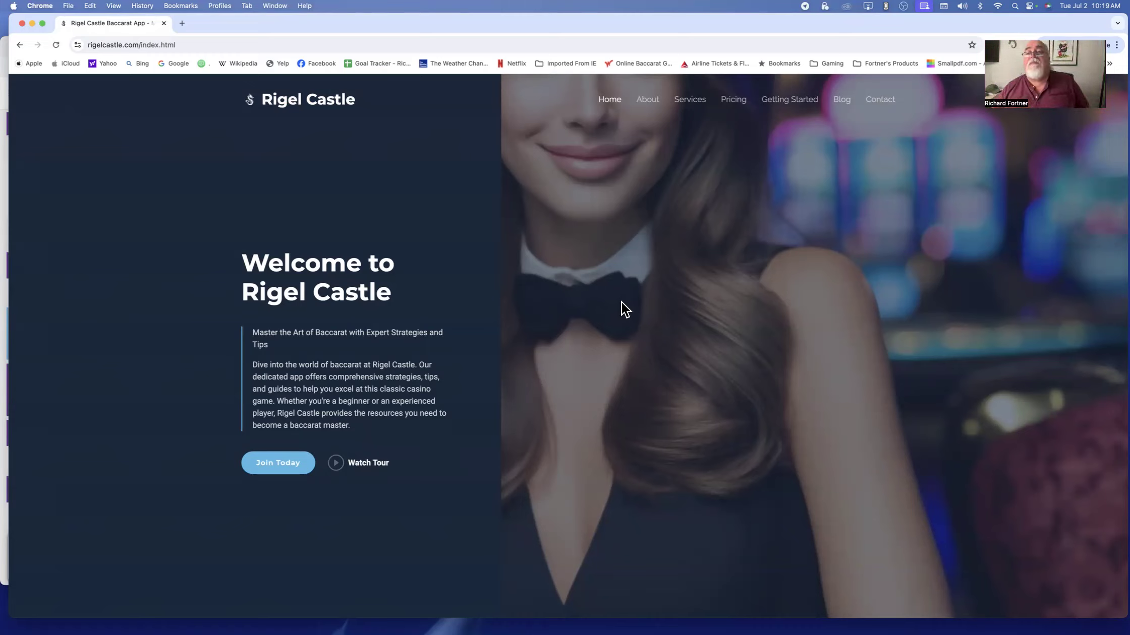
mouse_move(661, 228)
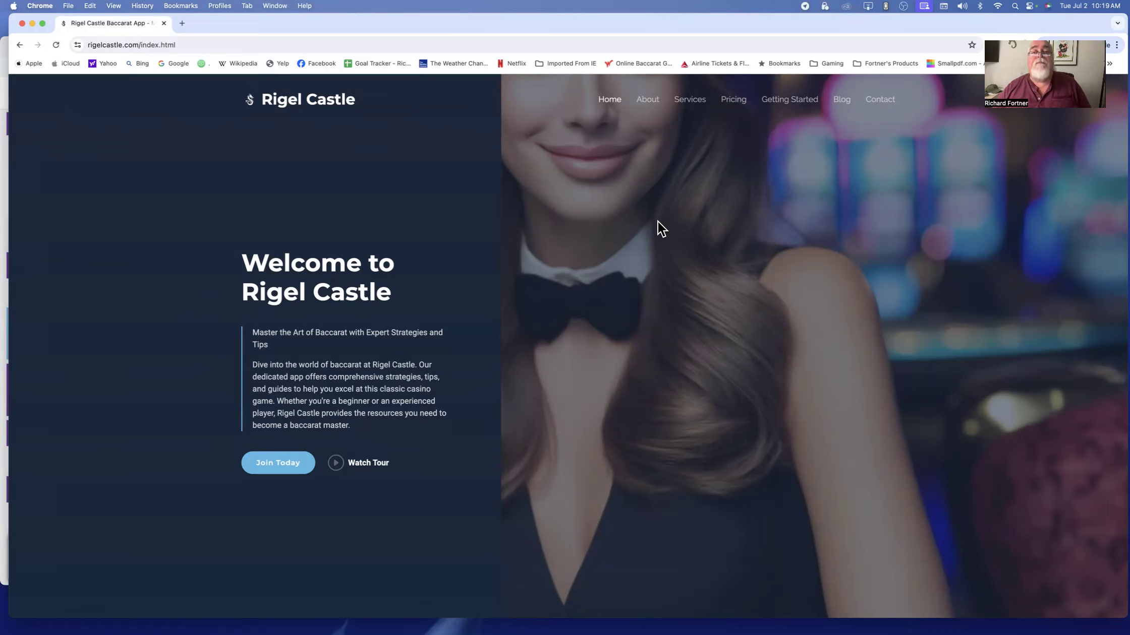
mouse_move(622, 26)
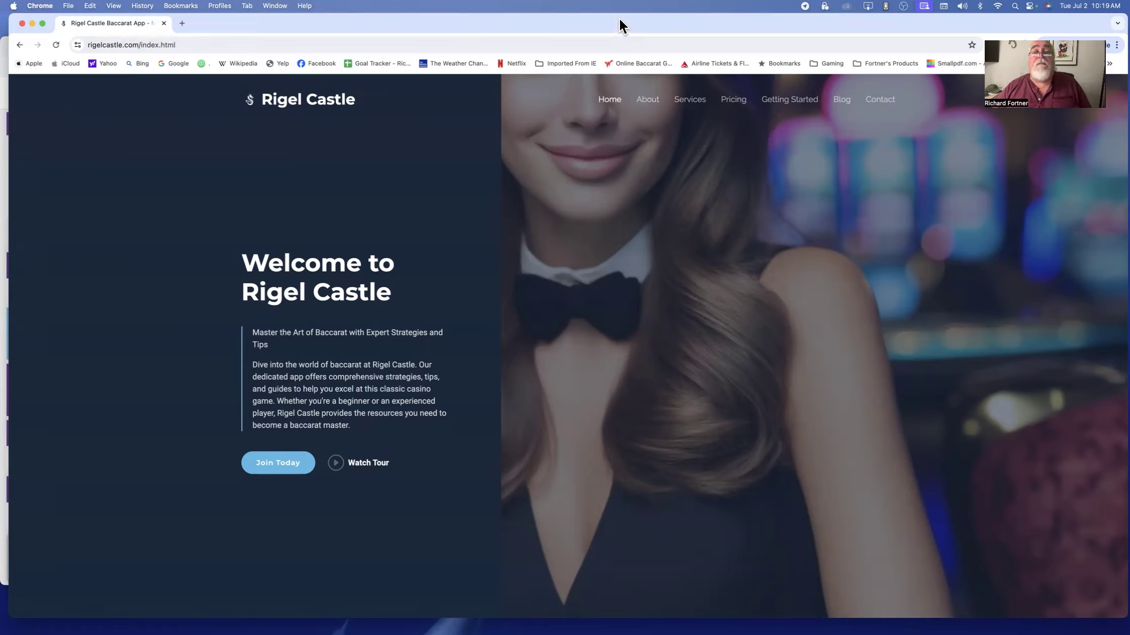